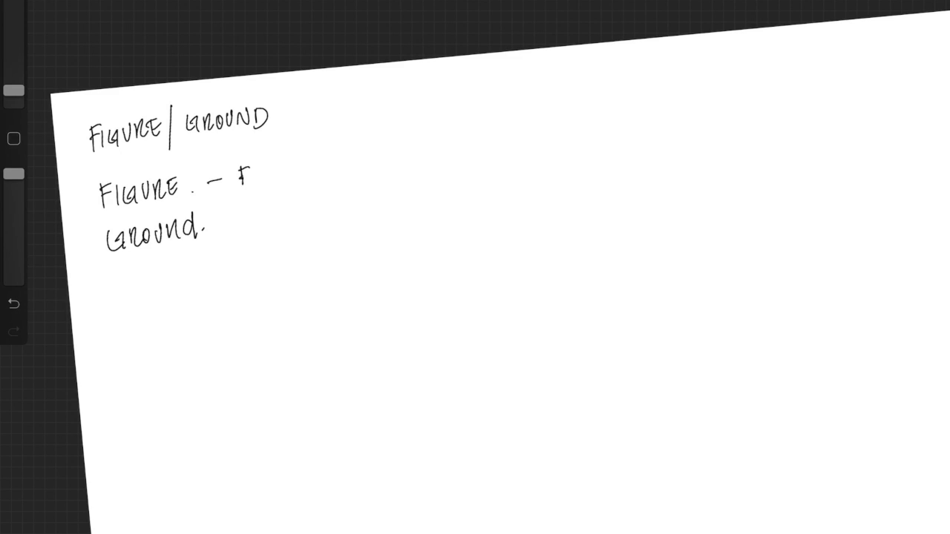
- Handwrite figure as 'FOREFRONT' and ground as 'BACKGROUND', underlining the Figure/Ground title
type("FOREFRONT. (Fo")
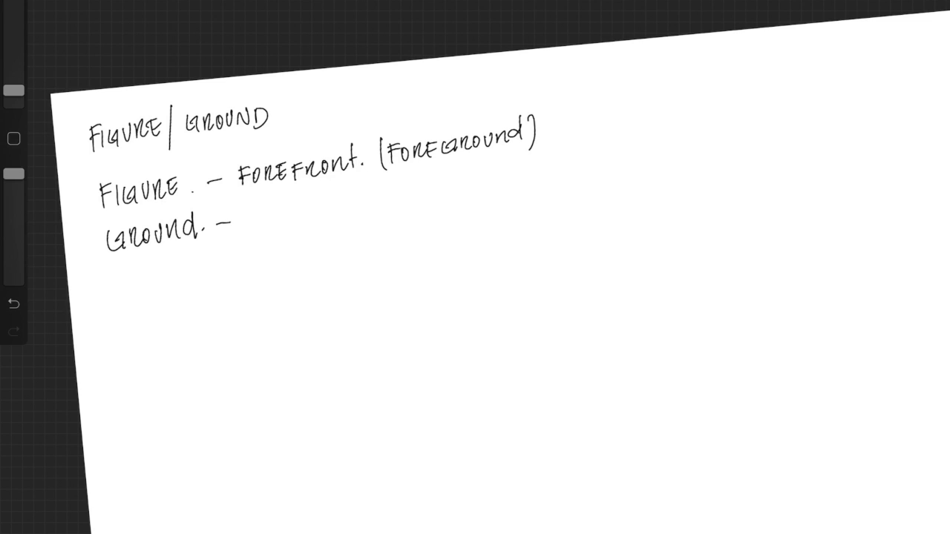
type("BACKGROUND.")
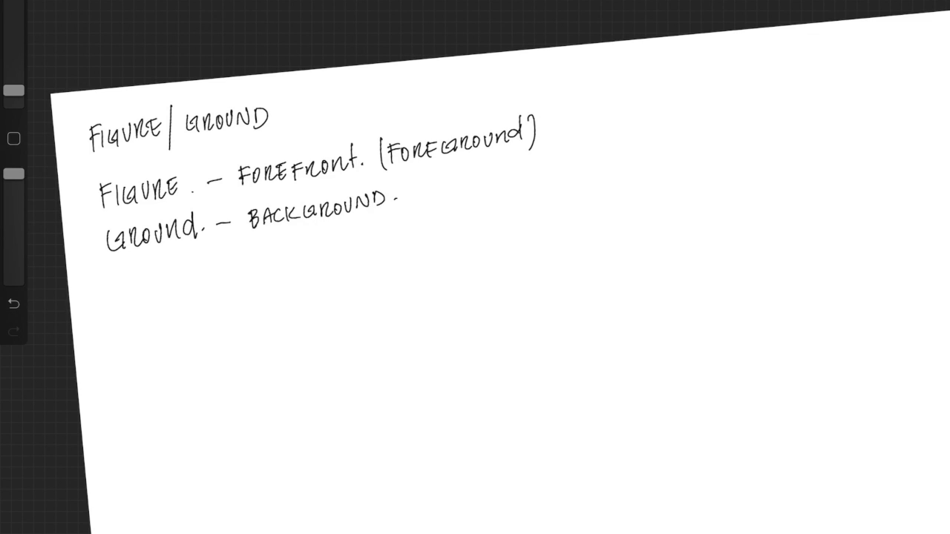
left_click_drag(96, 164, 517, 117)
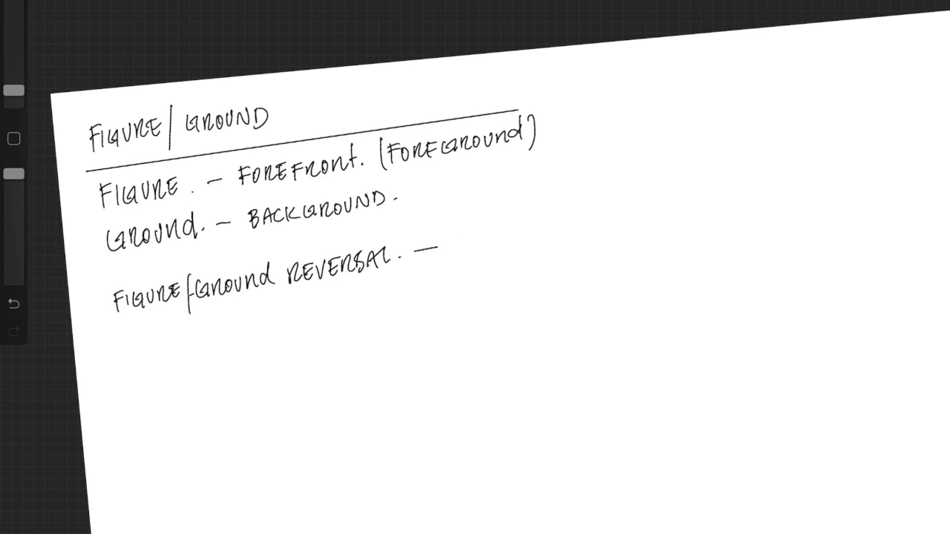
- Handwrite the reversal definition: viewer unable to tell figure or ground, like optical illusions, back & forth between both
type("VIEWER UNABLE to DISCERN")
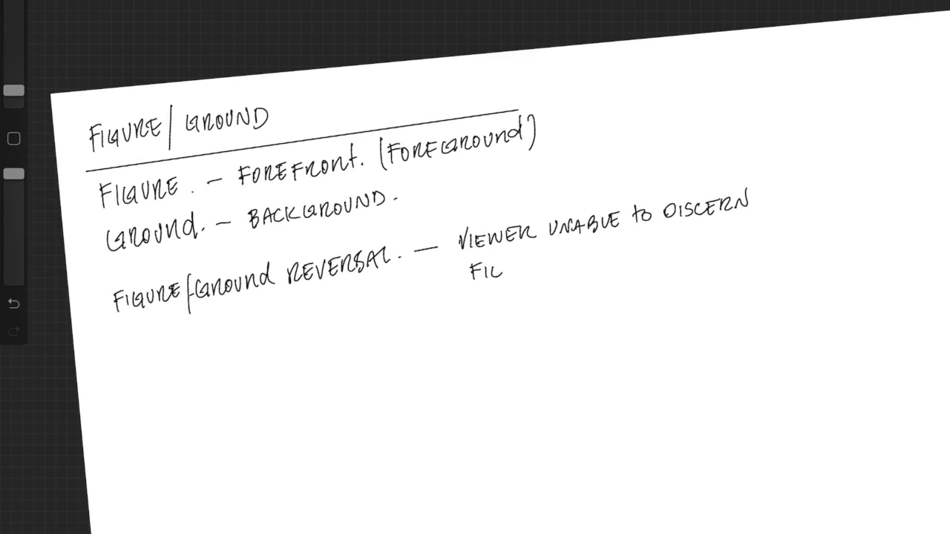
type("FIGURE OR GROUND.")
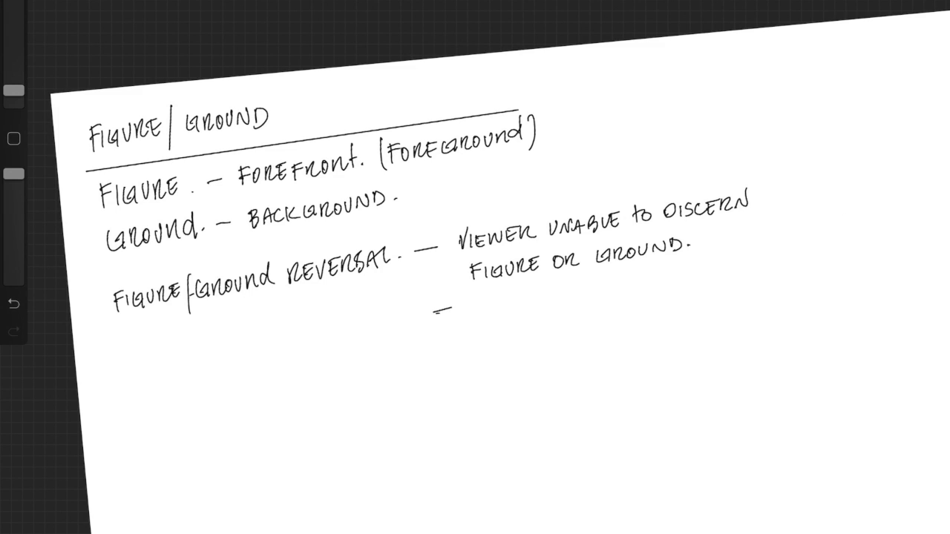
type("LIKE OPTICAL ILLUSIONS,")
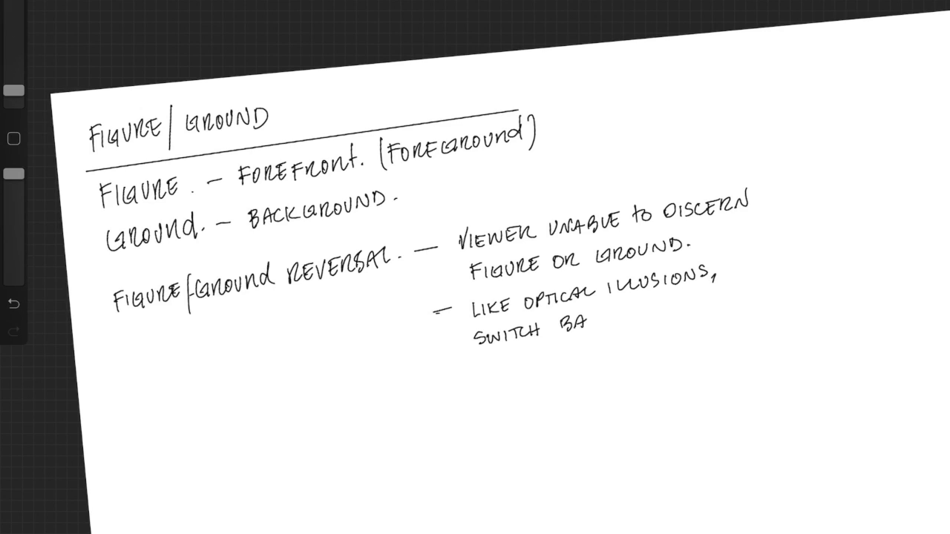
type("BACK & FORTH B/W")
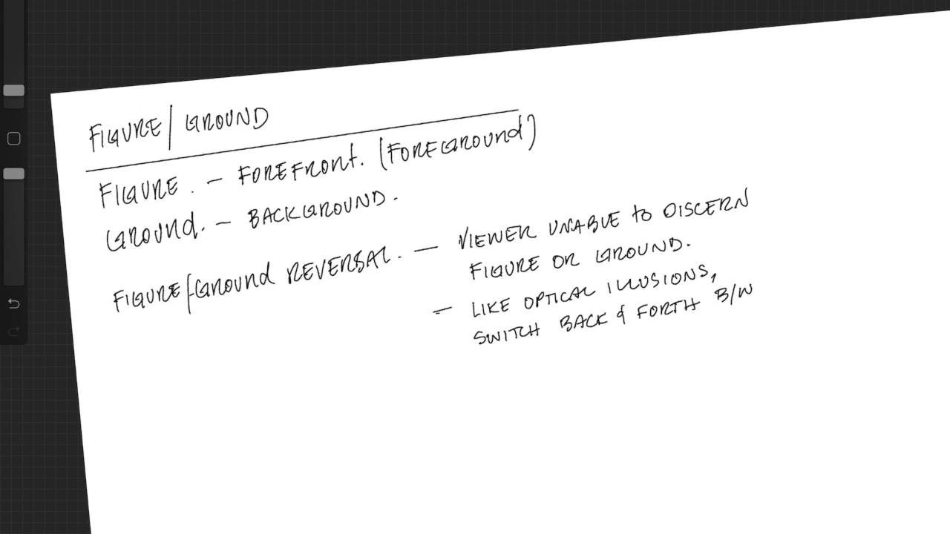
type("Both.")
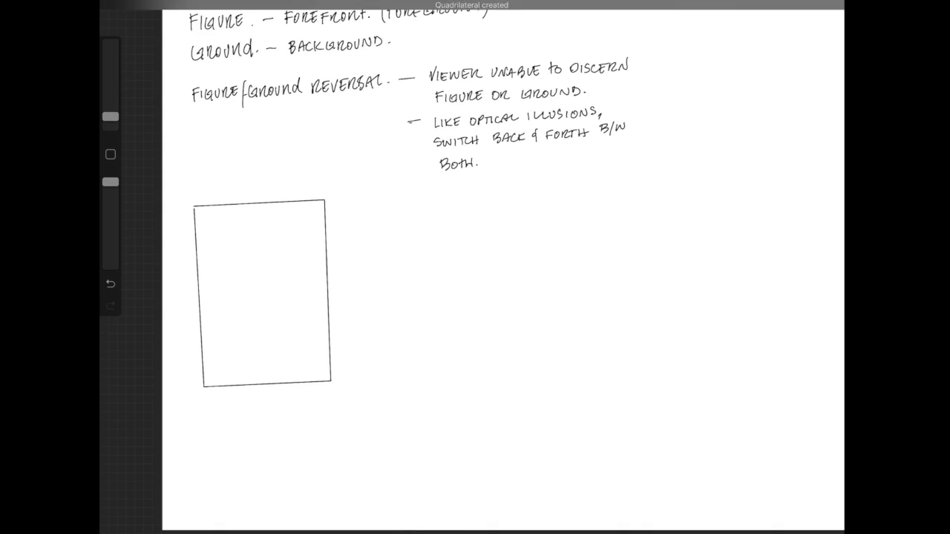
- Add thumbnail frames beside the first and caption the first 'FIGURE IS FOREFRONT'
left_click(214, 58)
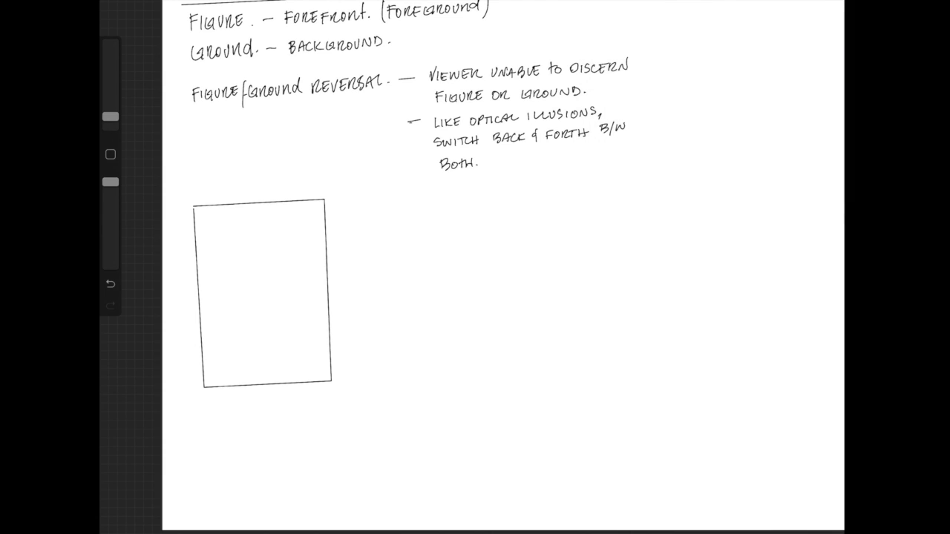
left_click_drag(374, 190, 675, 378)
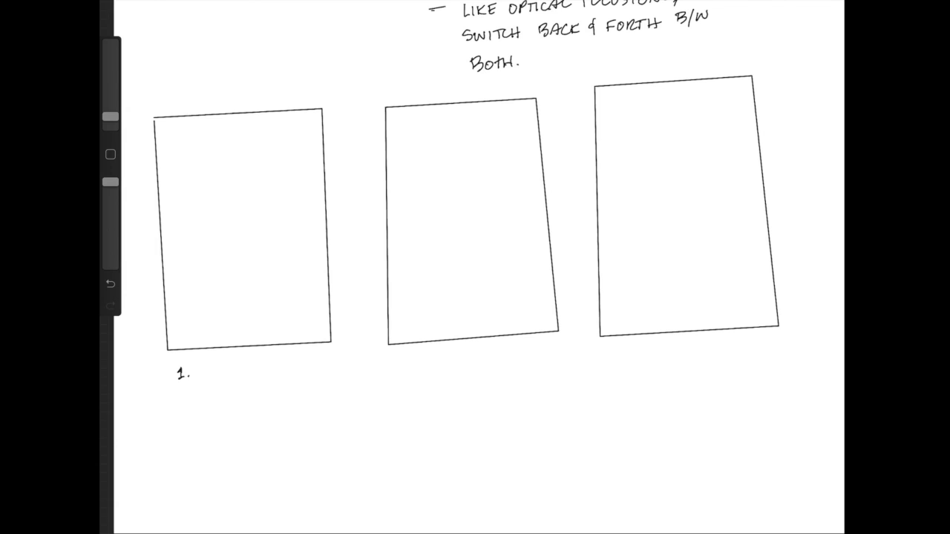
type("FIGURE IS FOREFRONT.")
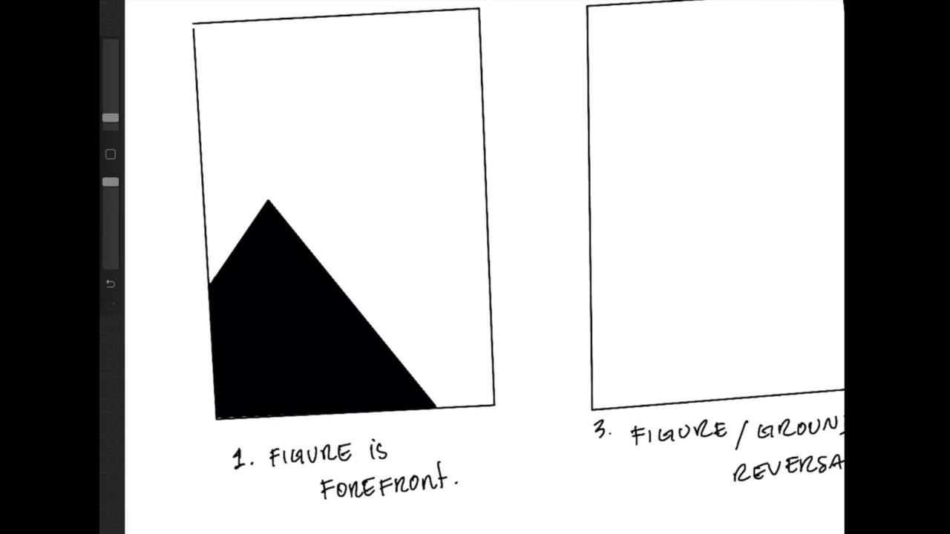
- Handwrite 'WORK W/ SIMPLE SHAPES IN BEGINNING' and the question 'WHICH IS FIGURE'
type("WORK W/ SIMPLE SHAPES IN BEGINNING")
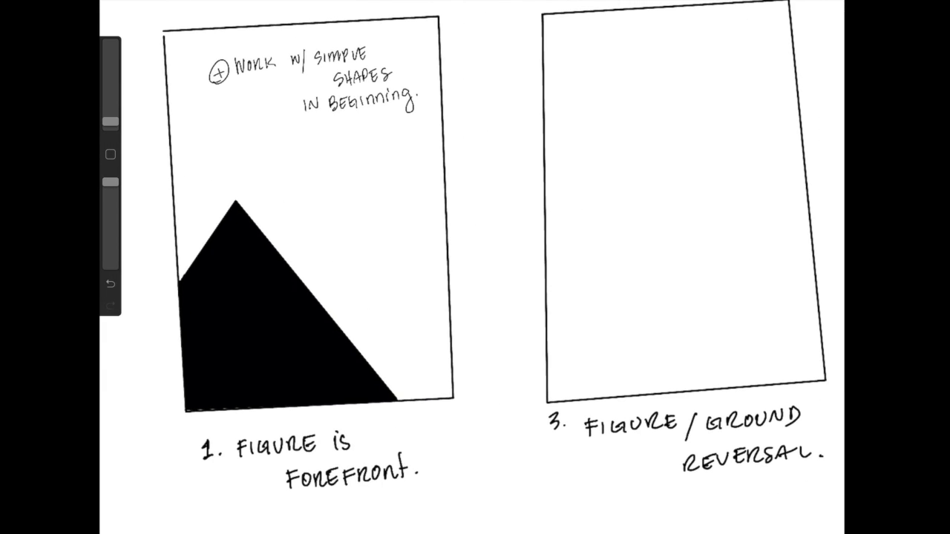
type("Question: WHICH IS FIGURE? WHITE AREA OR BLACK AREA?")
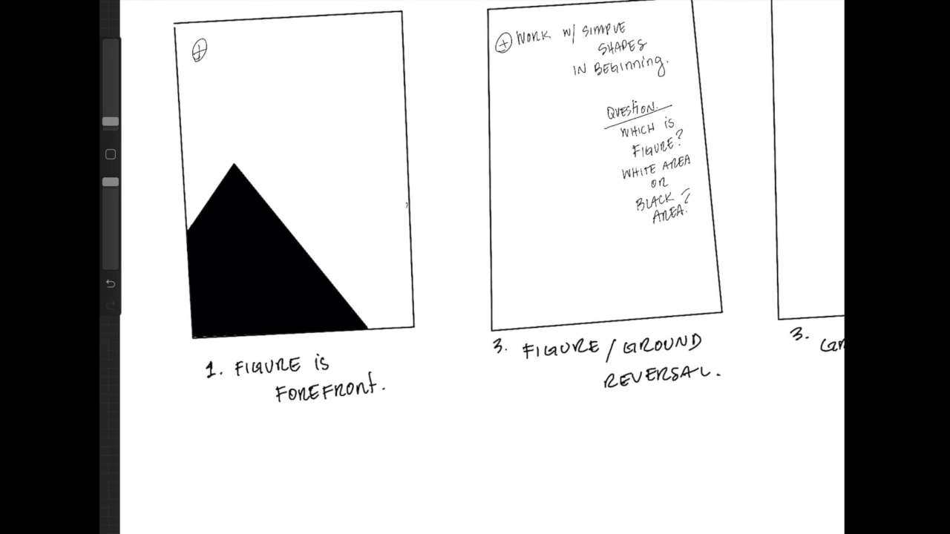
- Note that we tend to see black, filled areas as shapes
type("we tend to see black areas")
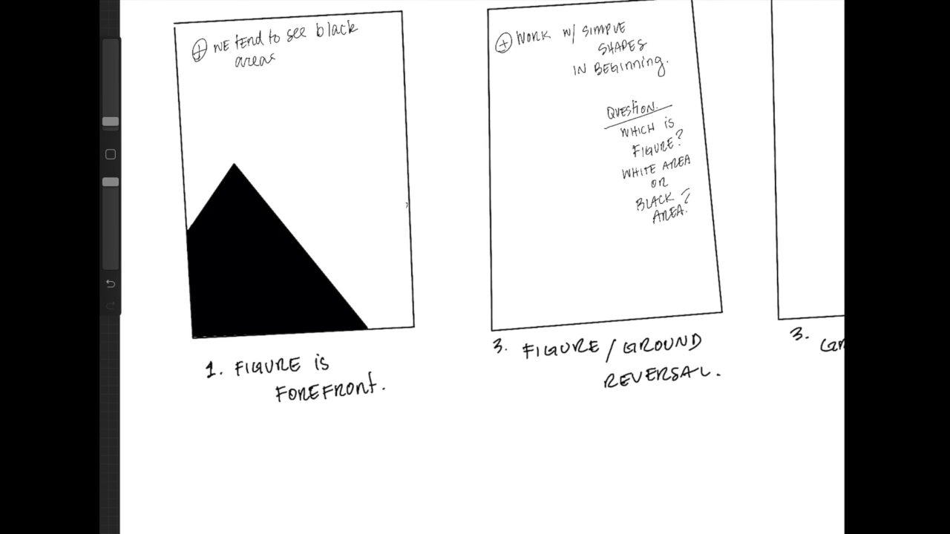
type("filled areas as in \"sha")
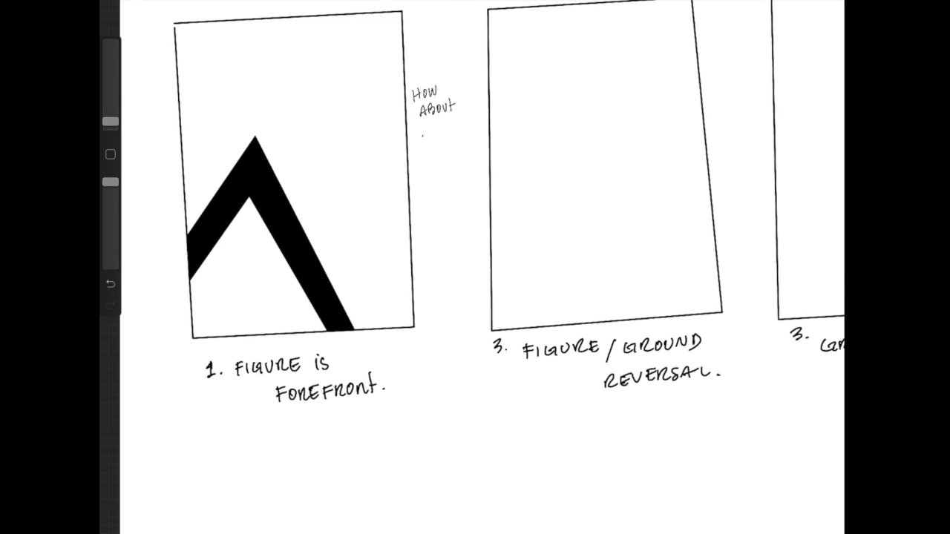
- Write 'NOW? I SEE AS OUTLINE "THICK"' and fill the second thumbnail black around the white triangle
type("NOW? I SEE AS")
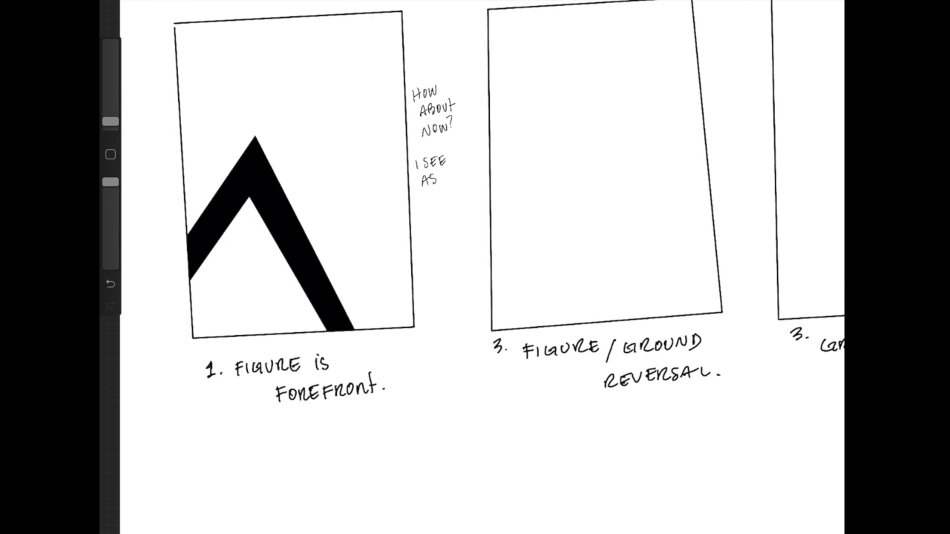
type("OUTLINE \"THICK\".")
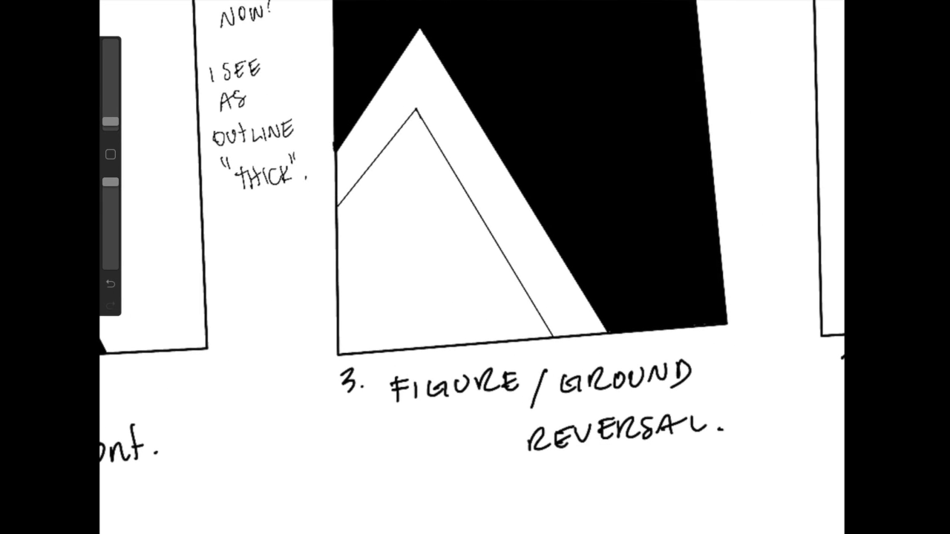
left_click_drag(339, 349, 564, 349)
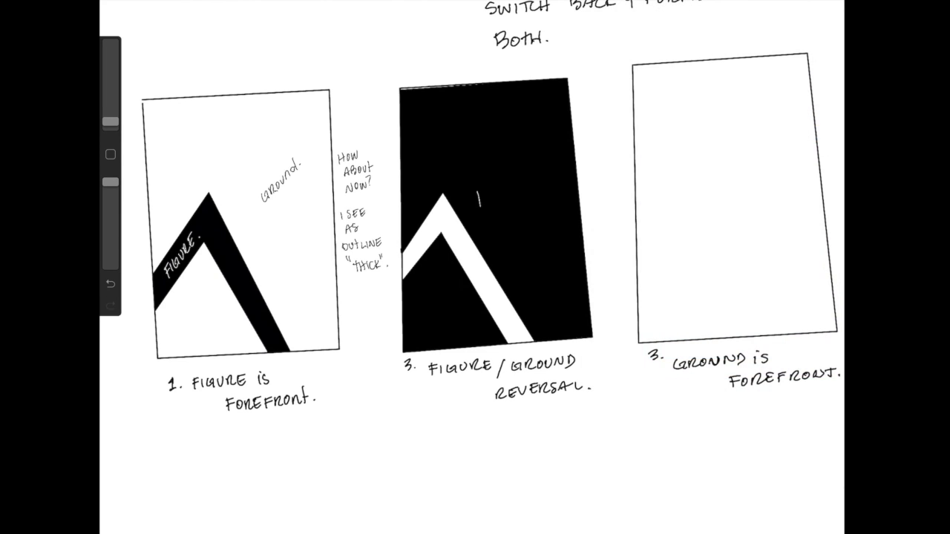
- Label the thumbnails with 'FIGURE?', 'FIGURE.' and 'GROUND'
type("FIGURE?")
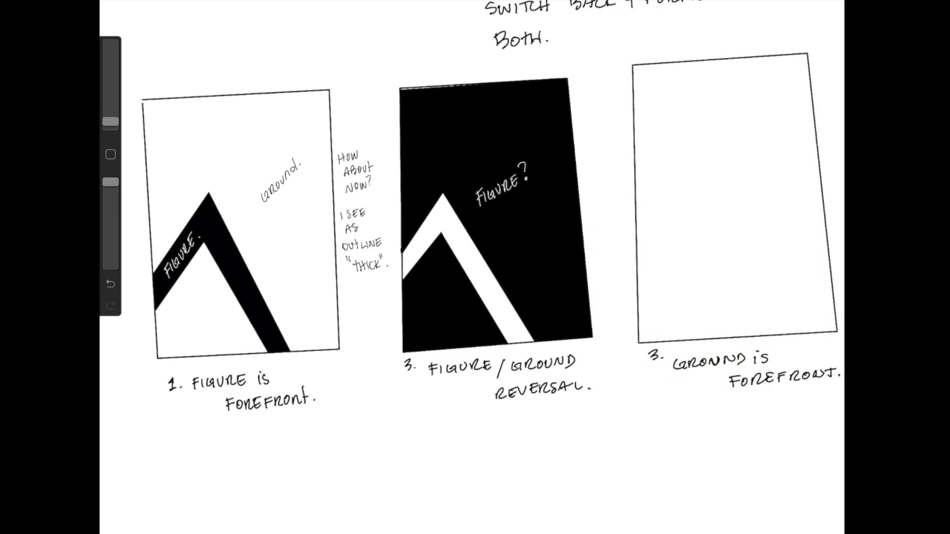
type("FIGURE.")
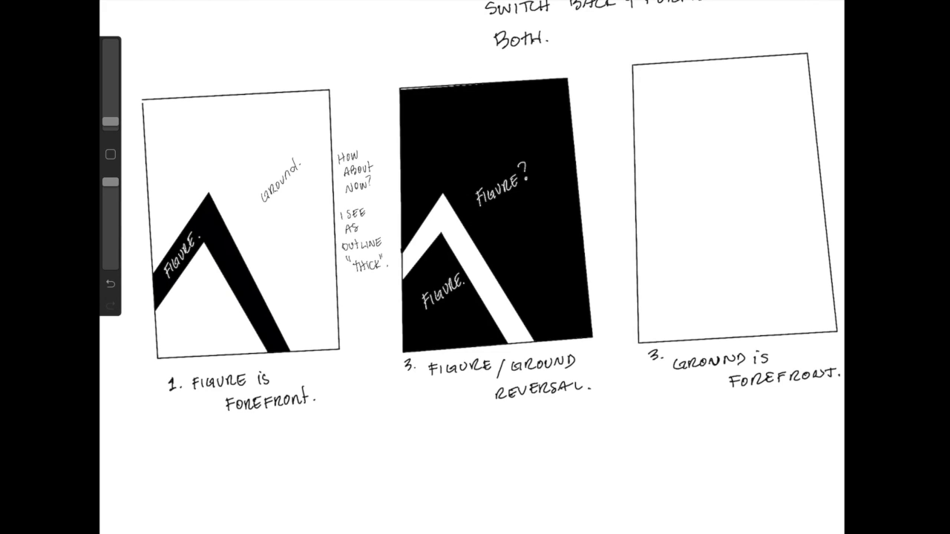
type("GROUND?")
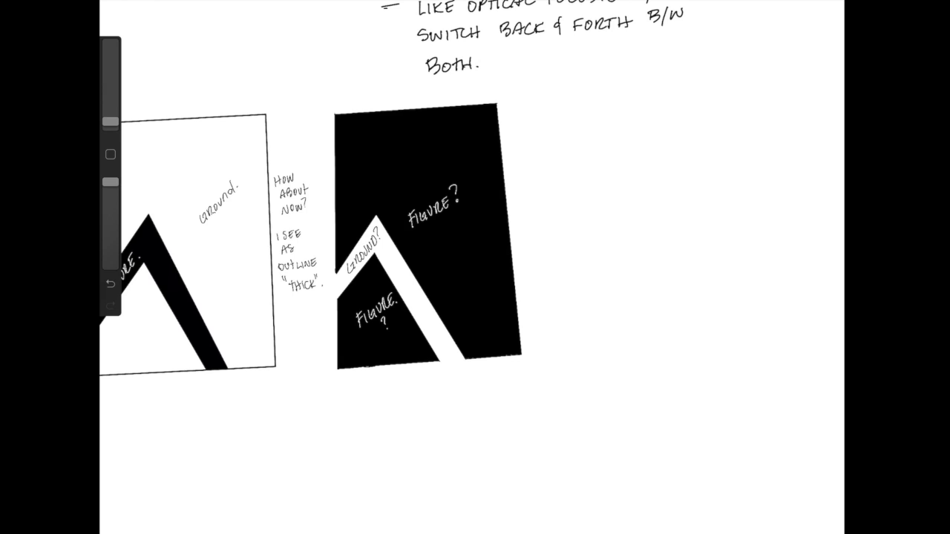
- Write 'AMBIGUOUS' and the question 'HOW DO WE SOLVE WHAT IS FIGURE?' beside the reversed thumbnail
type("AMBIGUOUS.")
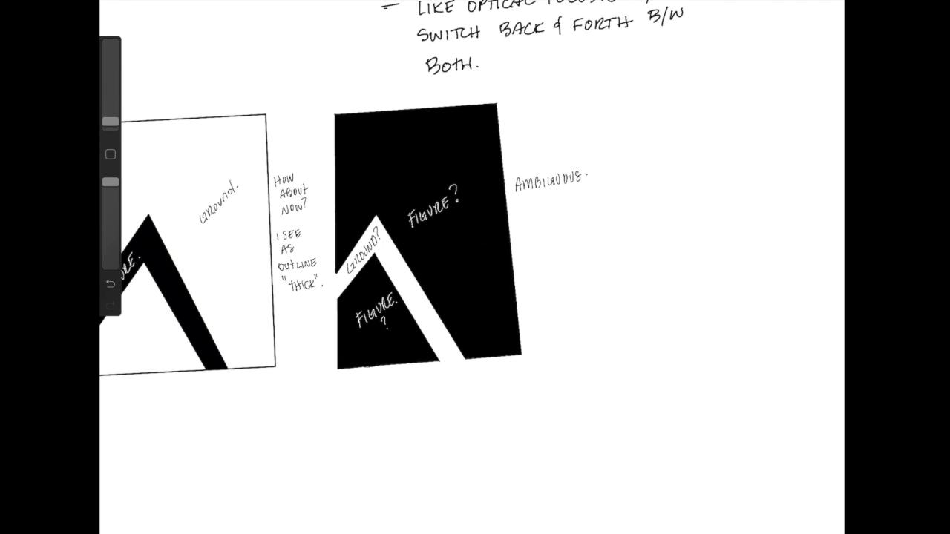
type("HOW DO WE .")
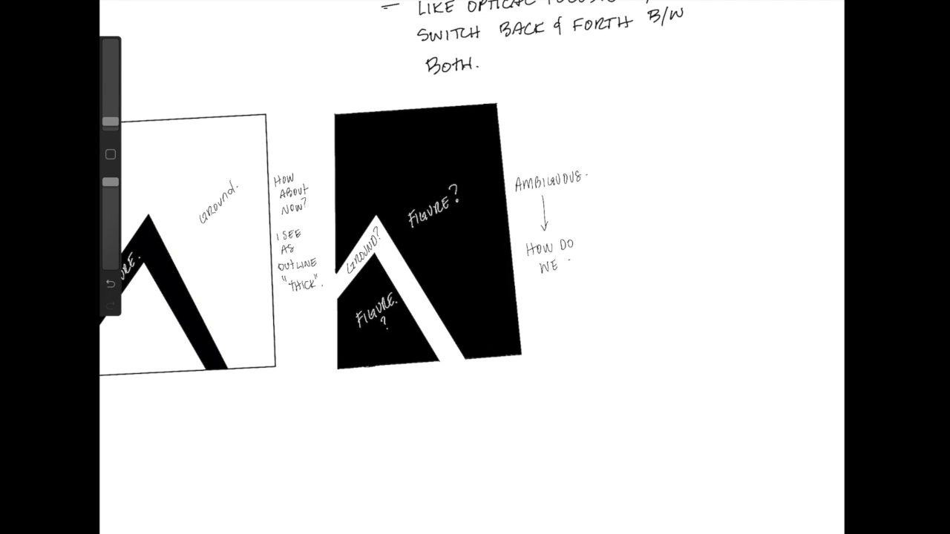
type("SOLVE WHAT IS")
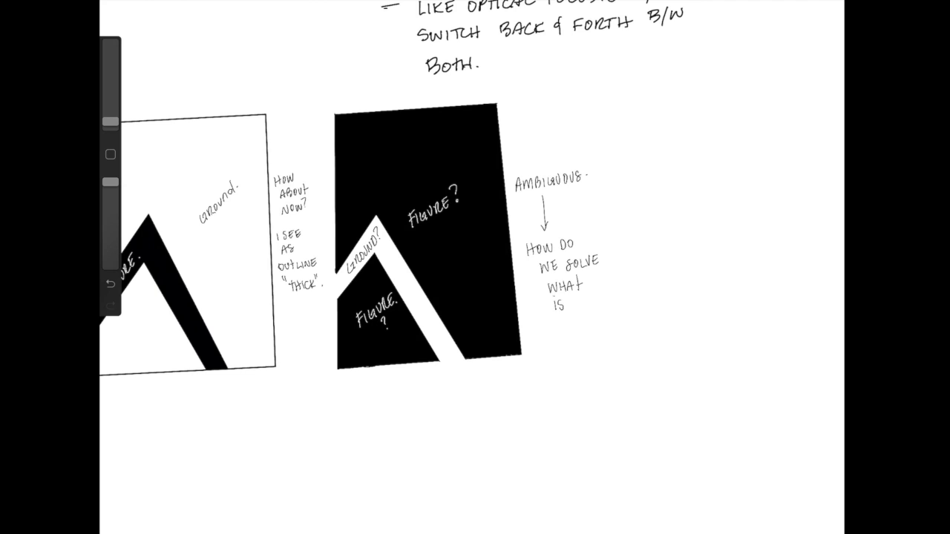
type("FIGURE?")
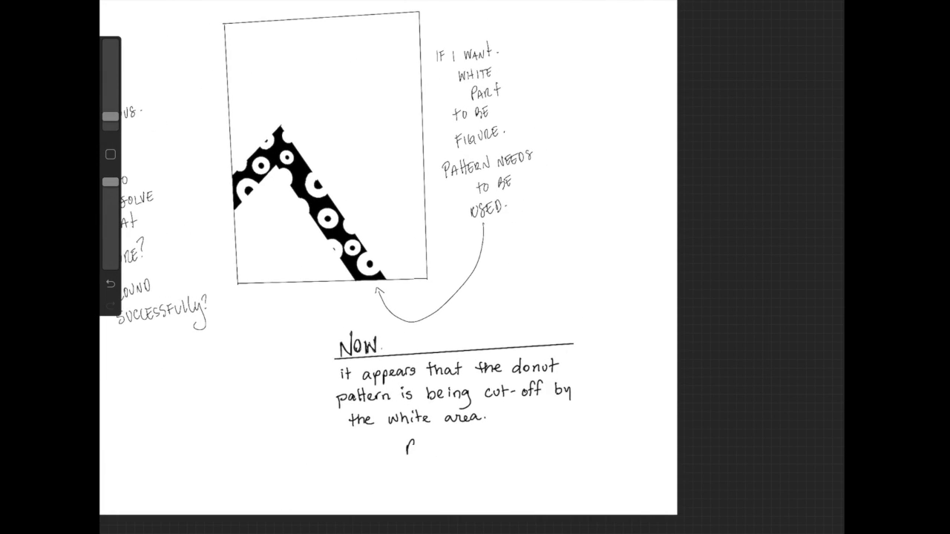
- Write 'Reminds me of CLOSURE.' and that some donuts are not cut off so the shape stays visible
type("Reminds me of CLOSURE.")
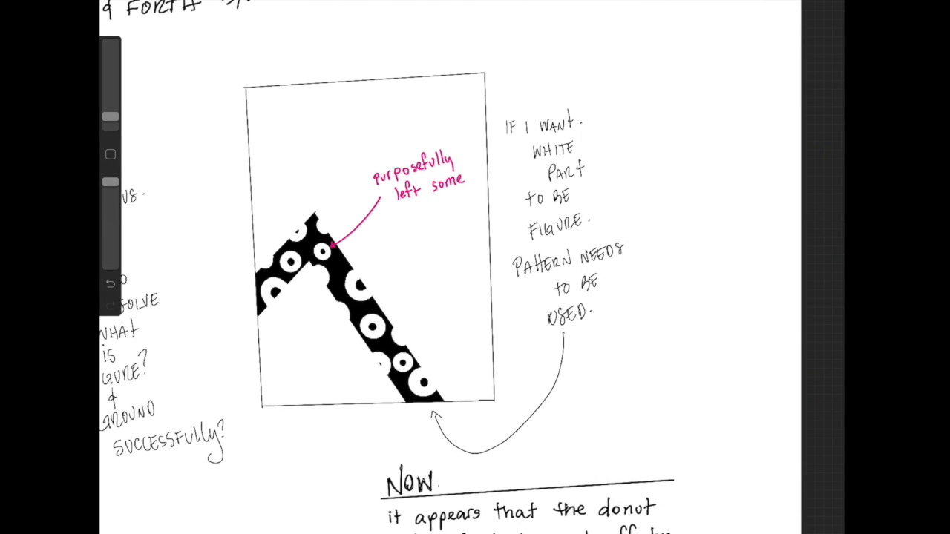
type("not cut-off so we can see what shape looks like.")
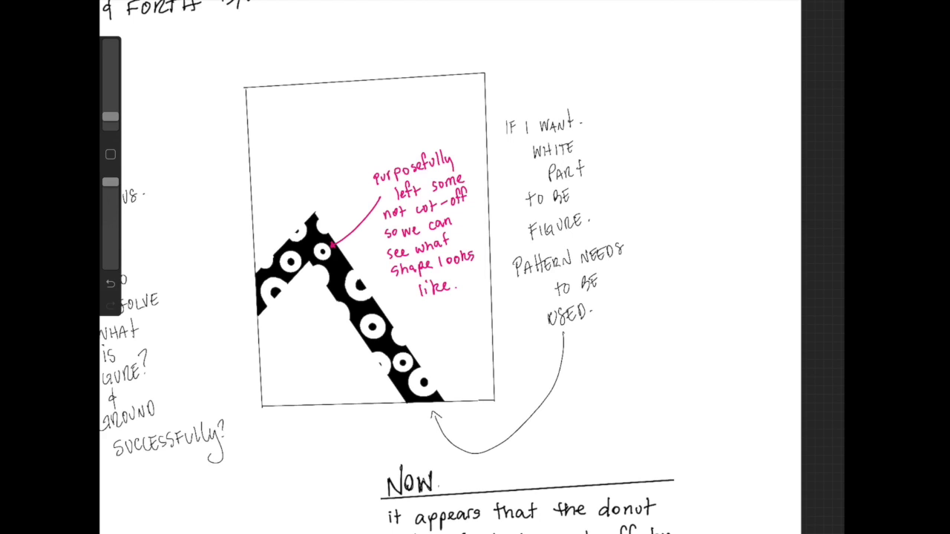